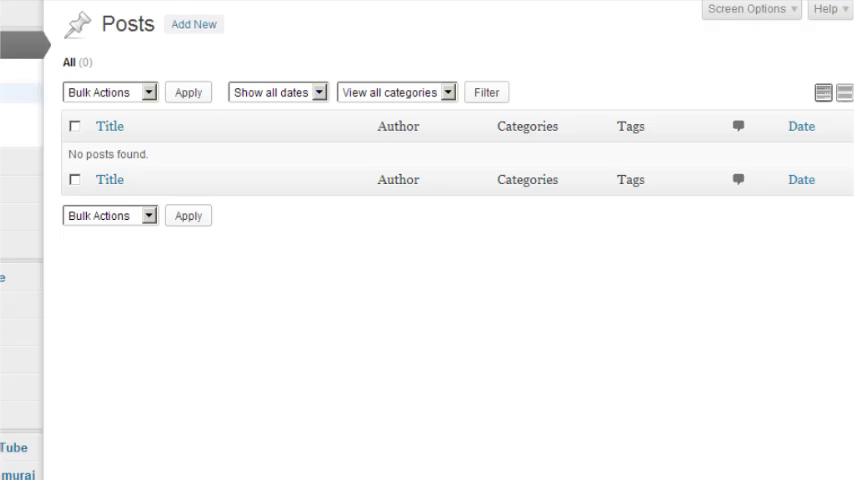
# Create a new post titled 'Why breakfast is so important!' with two paragraphs on kids skipping breakfast.
pyautogui.click(192, 24)
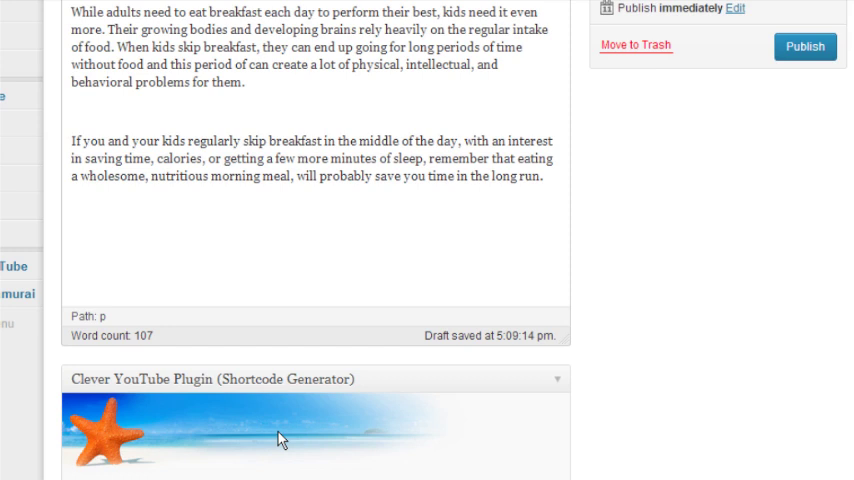
pyautogui.scroll(3)
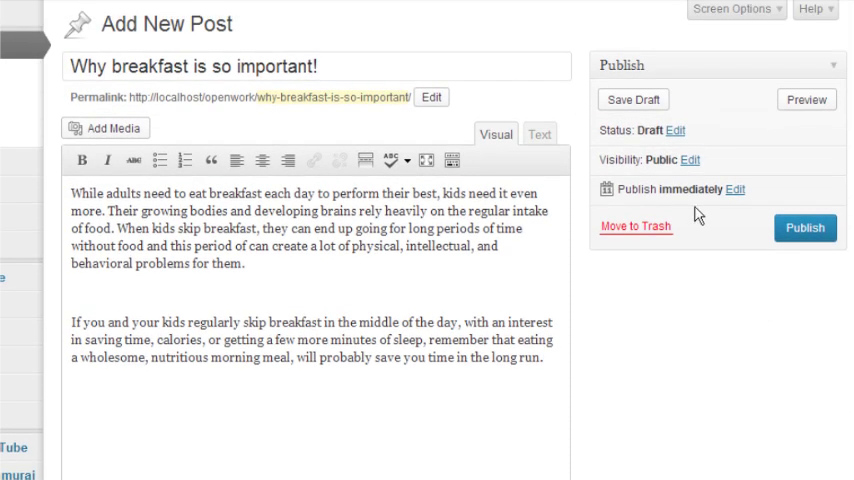
pyautogui.moveTo(733, 20)
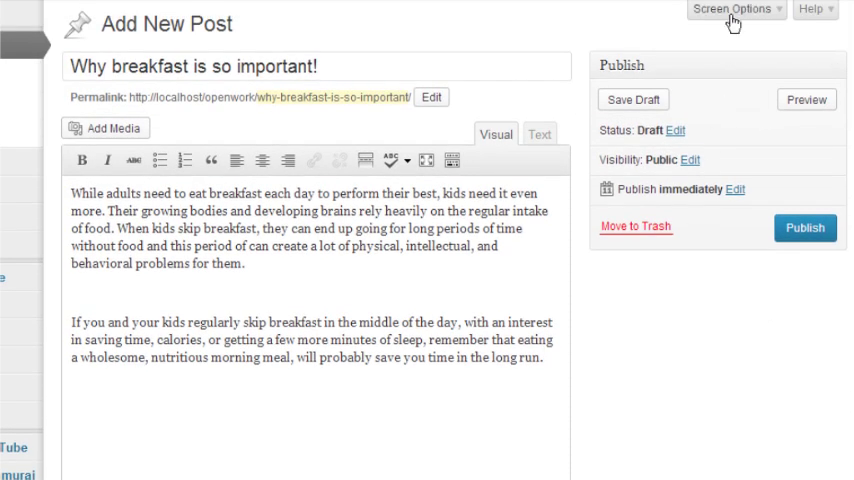
# Save the breakfast post as a draft from the Publish box.
pyautogui.click(733, 10)
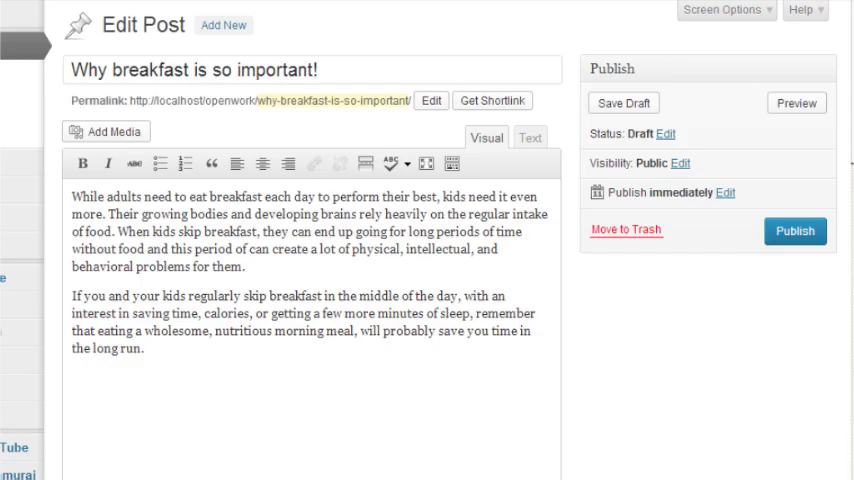
# Paste the YouTube video URL into Step 1 of the Shortcode Generator.
pyautogui.rightClick(250, 219)
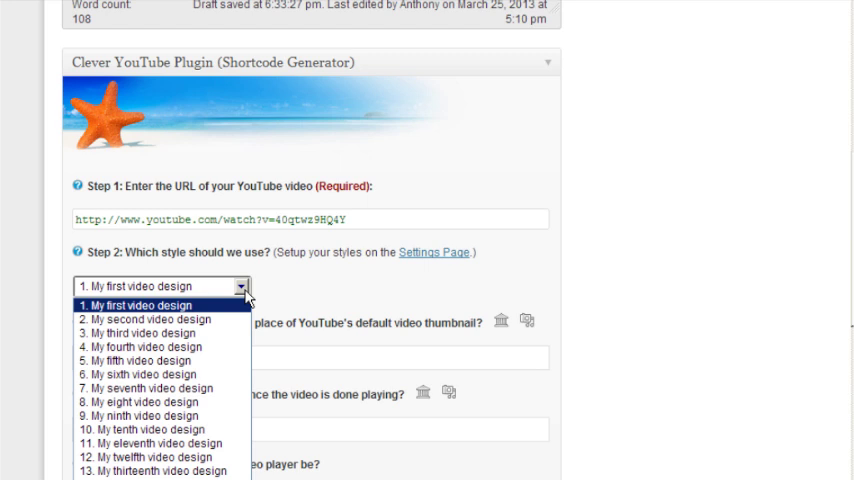
pyautogui.moveTo(848, 258)
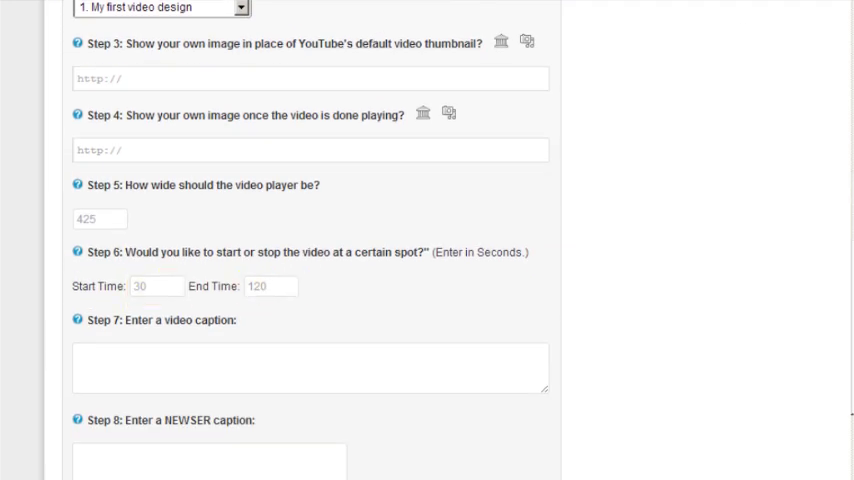
# Copy the generated cleveryoutube shortcode from the Step 11 box.
pyautogui.scroll(-3)
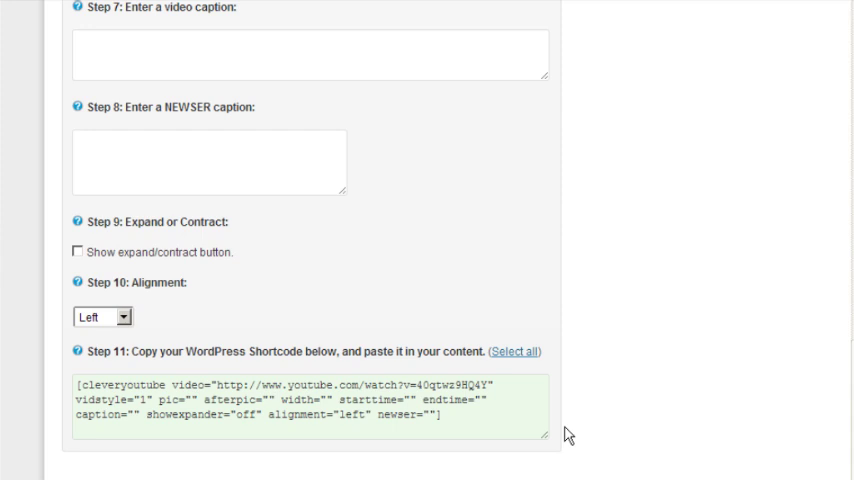
pyautogui.rightClick(300, 410)
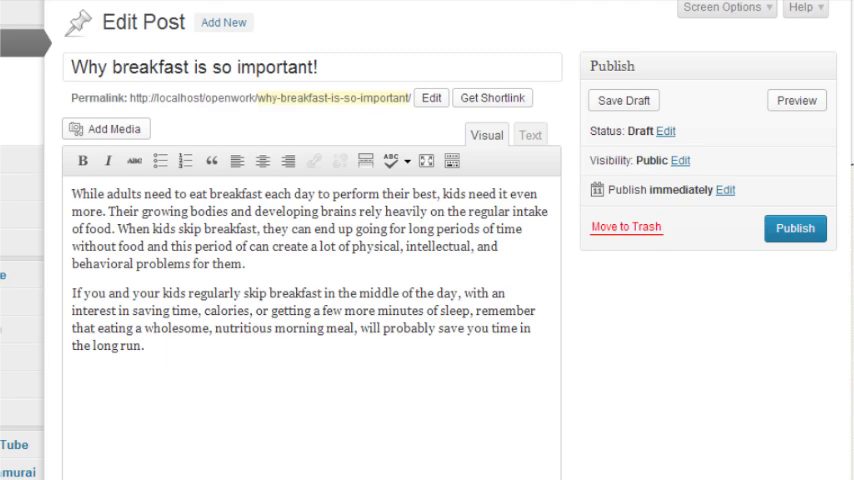
pyautogui.click(530, 134)
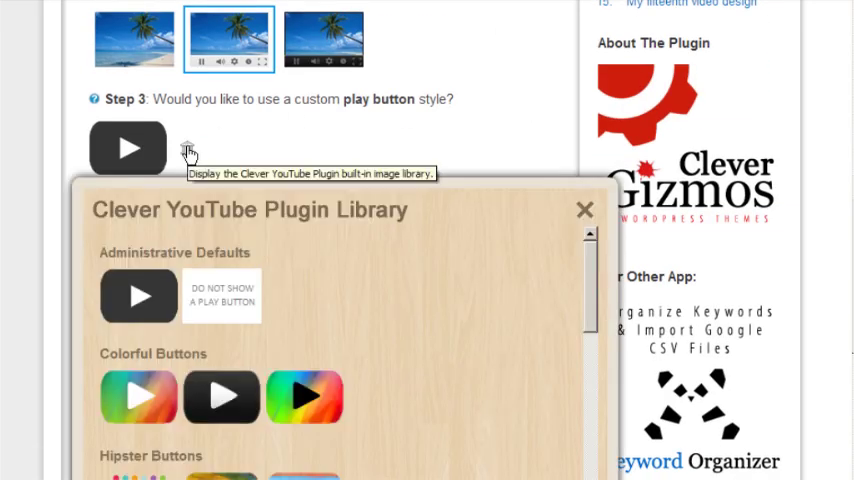
# Give the style a red play button and toast.jpg cover, save it, and play the video.
pyautogui.scroll(-3)
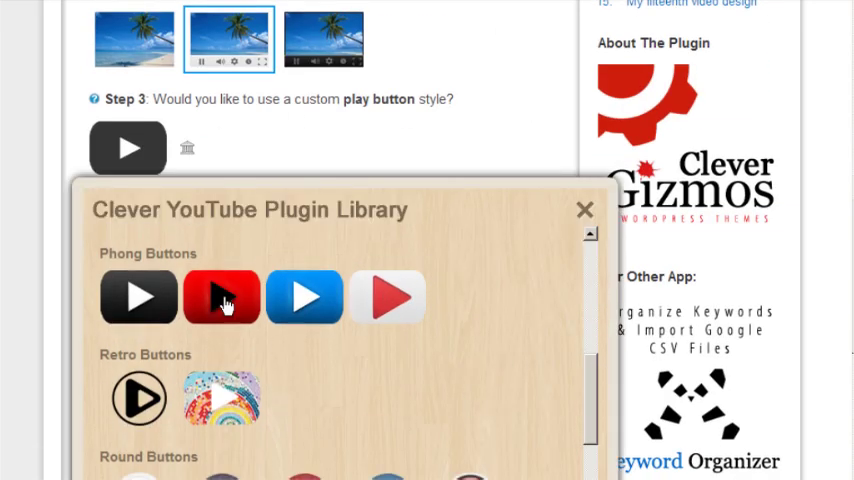
pyautogui.click(221, 297)
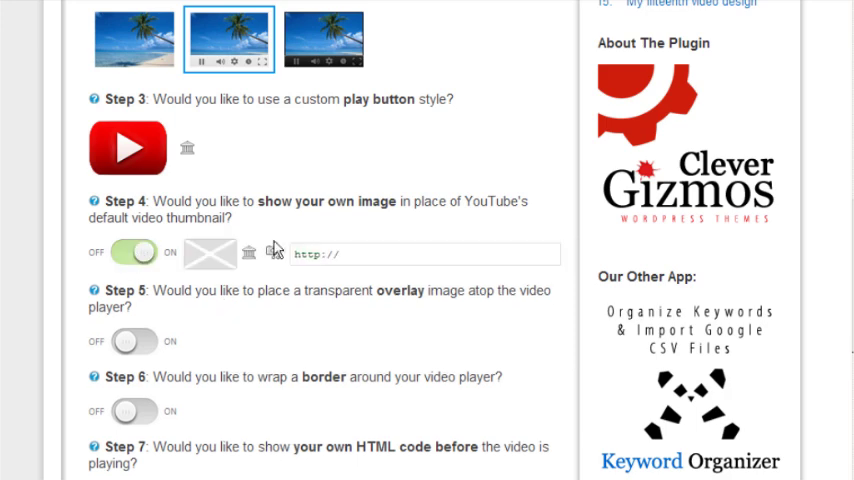
pyautogui.click(246, 252)
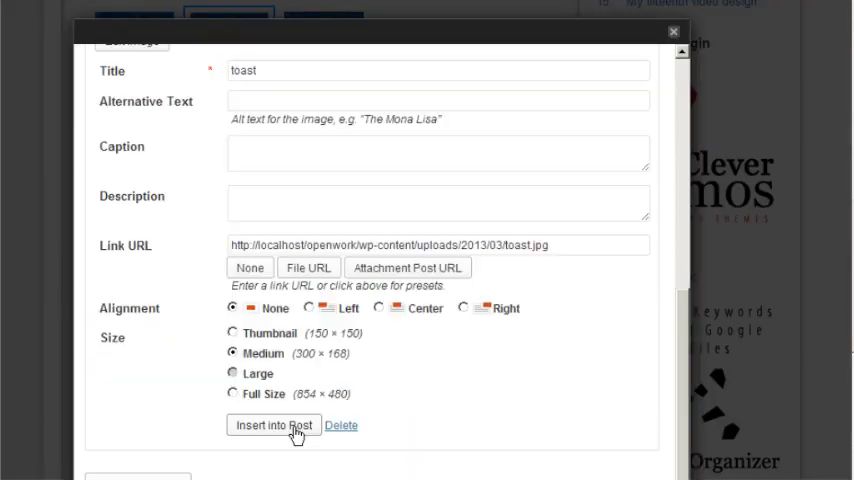
pyautogui.click(273, 425)
pyautogui.write('My Toast Vi')
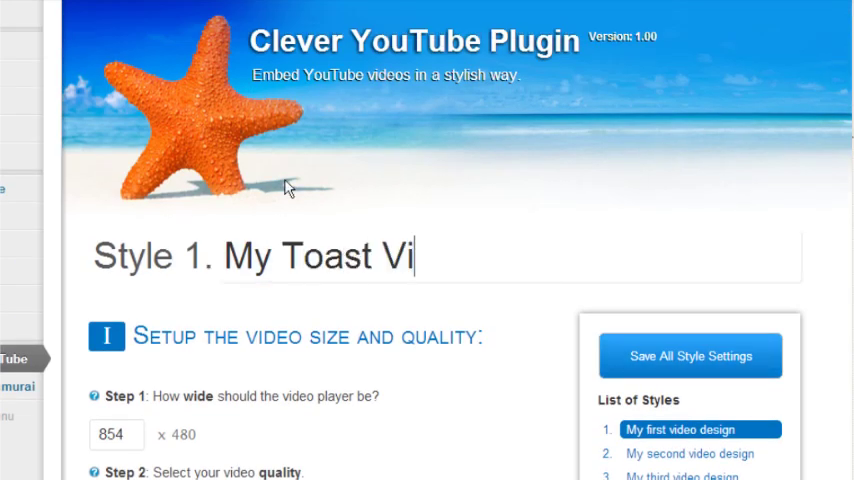
pyautogui.click(690, 356)
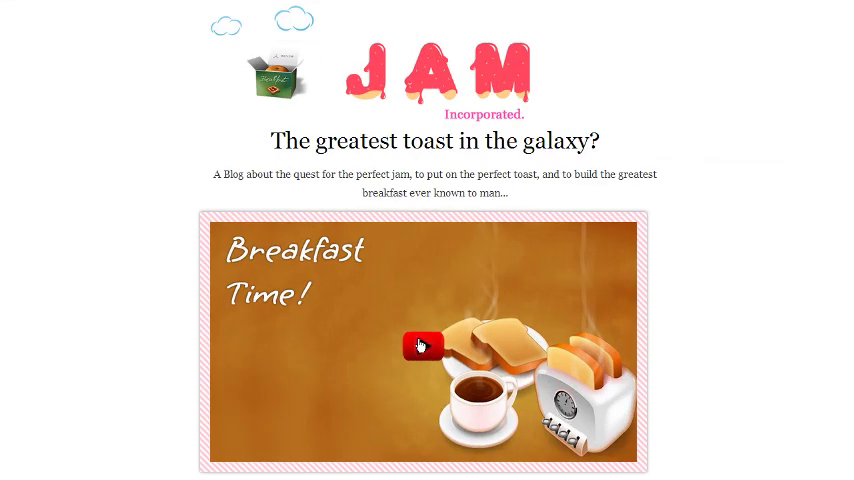
pyautogui.click(424, 343)
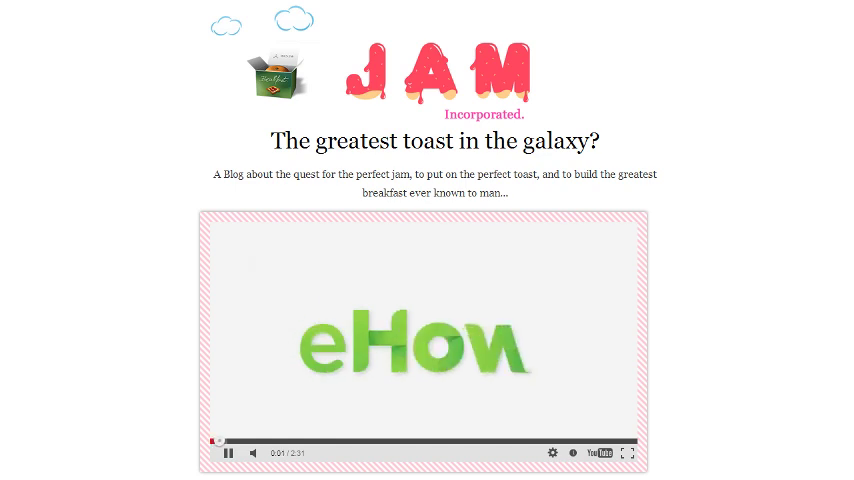